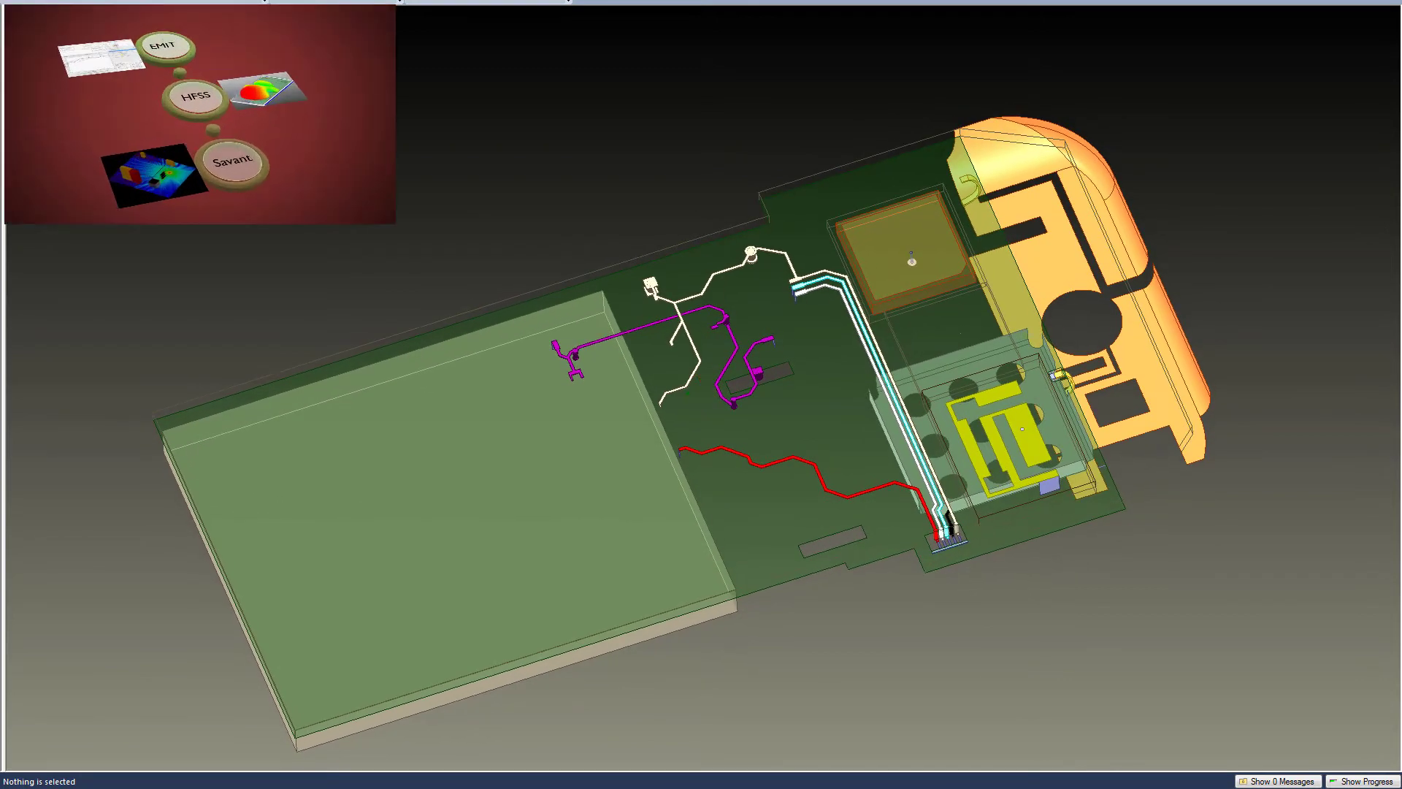
# - Run Analyze All on the analysis setups and bring up the WideBand_Coupling results
pyautogui.rightClick(113, 196)
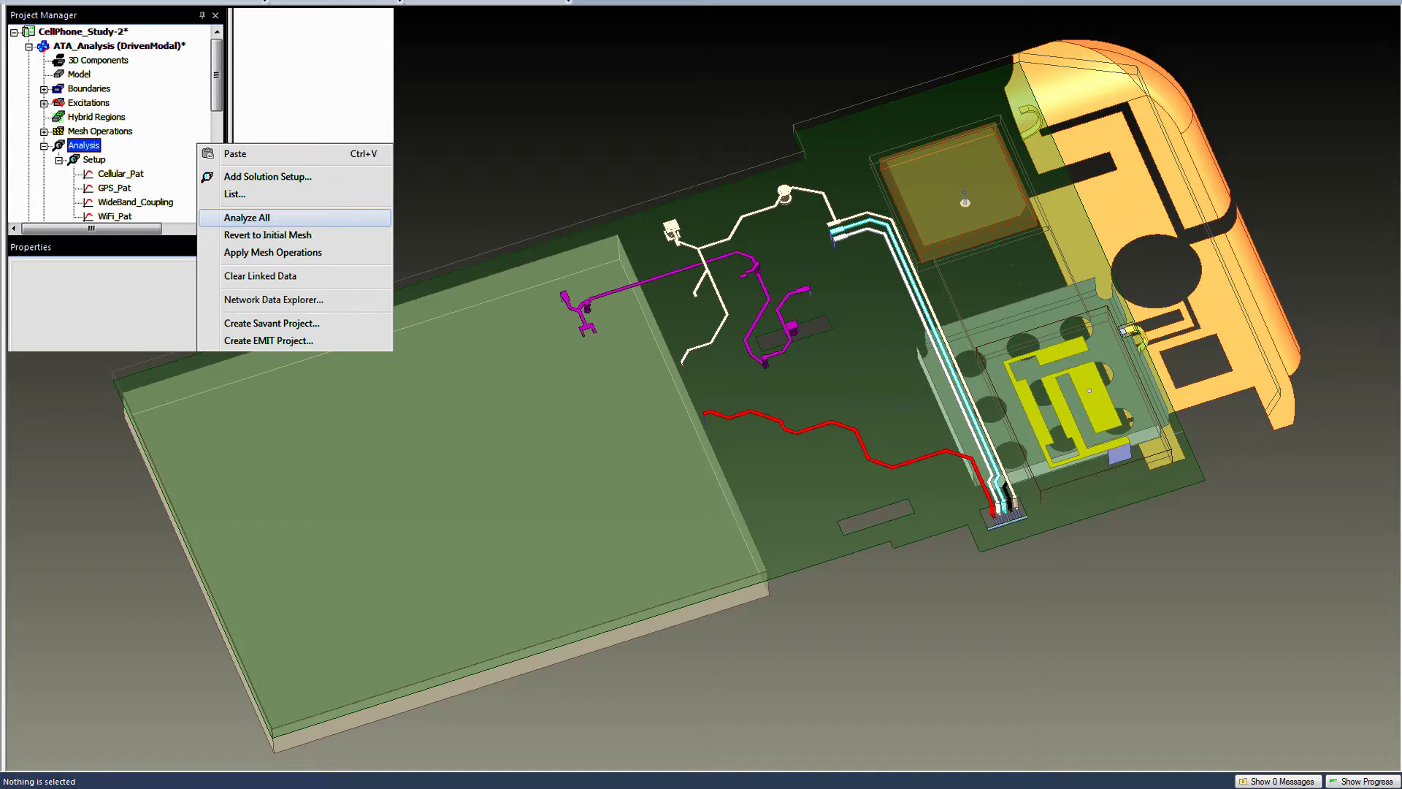
pyautogui.click(245, 218)
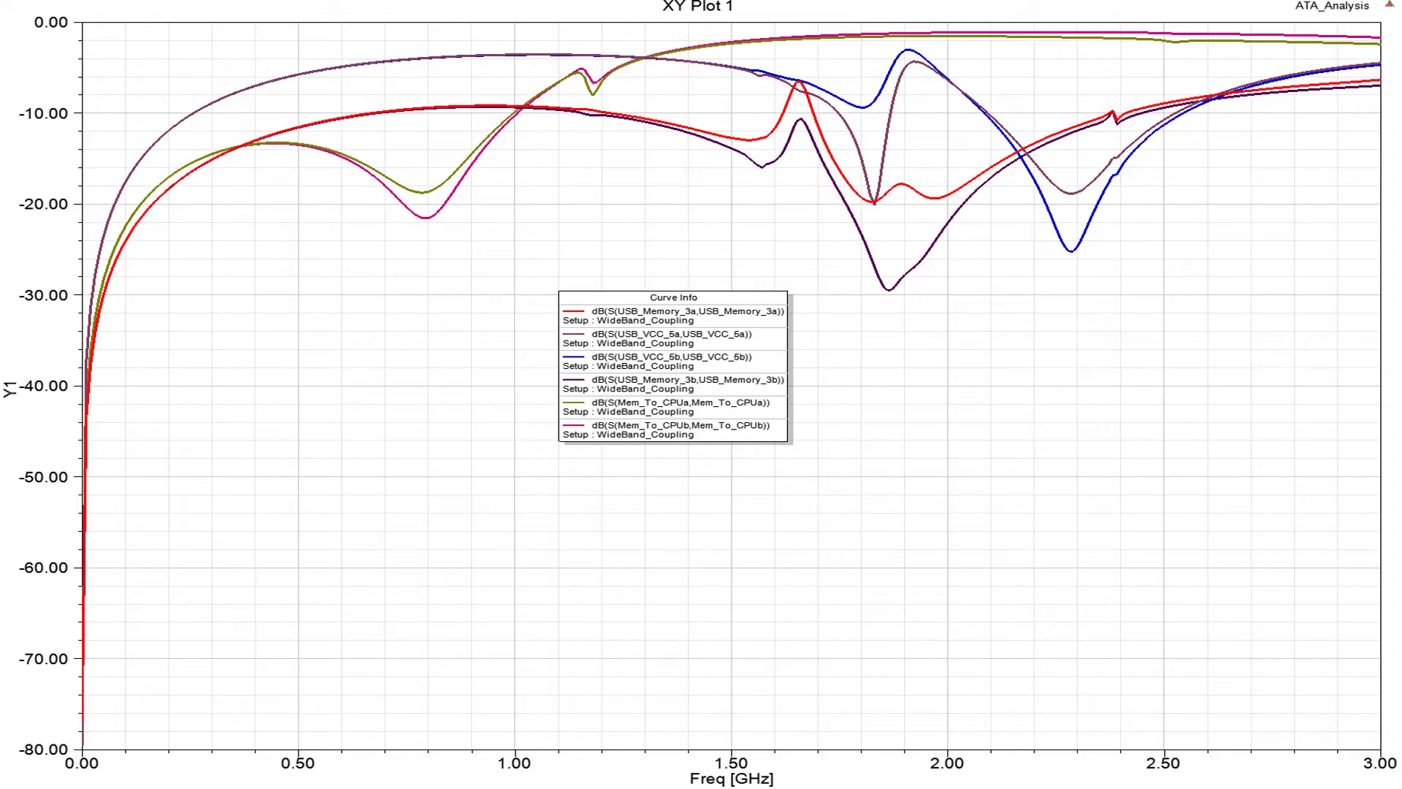
pyautogui.rightClick(248, 421)
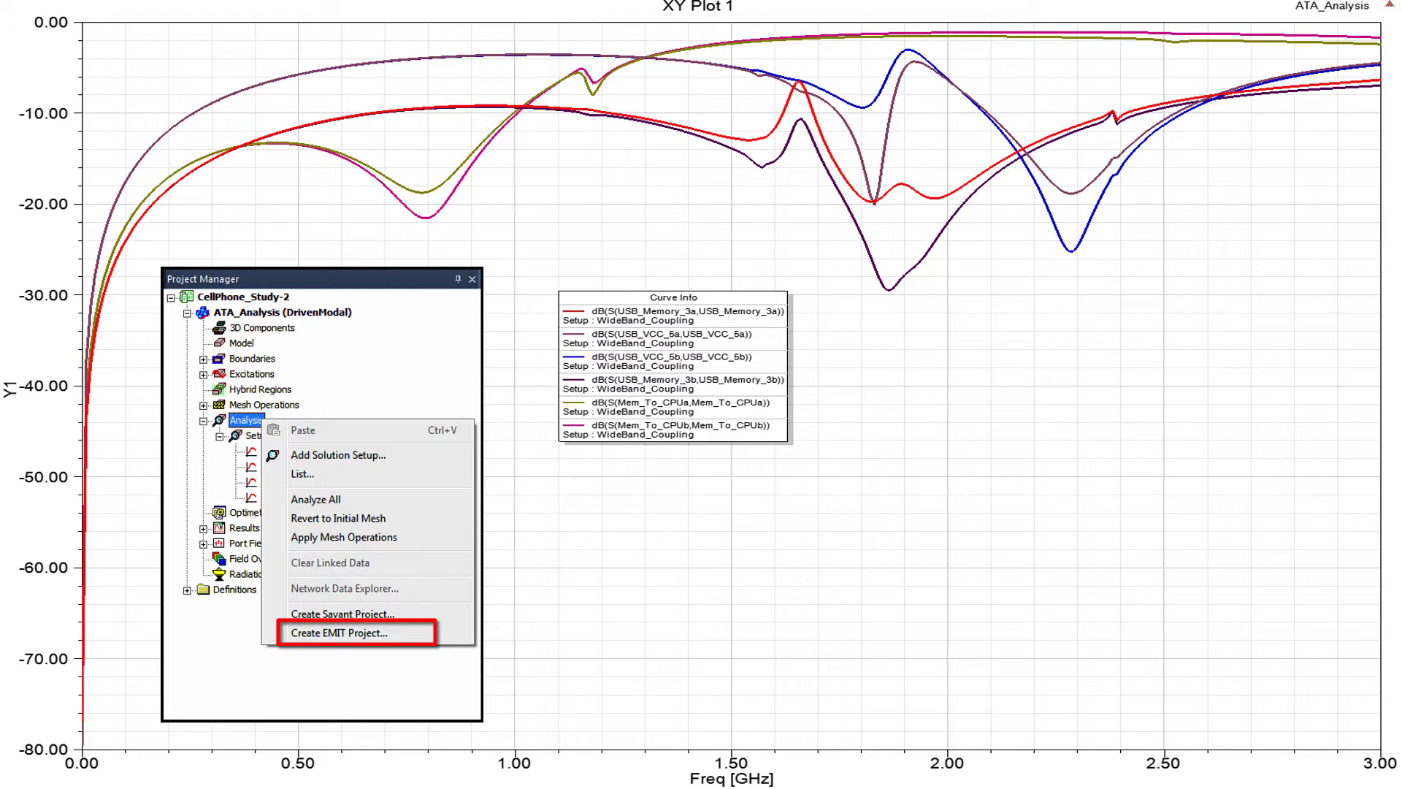
# - Start Create EMIT Project from the analysis results, opening the HFSS-EMIT Datalink wizard
pyautogui.click(340, 632)
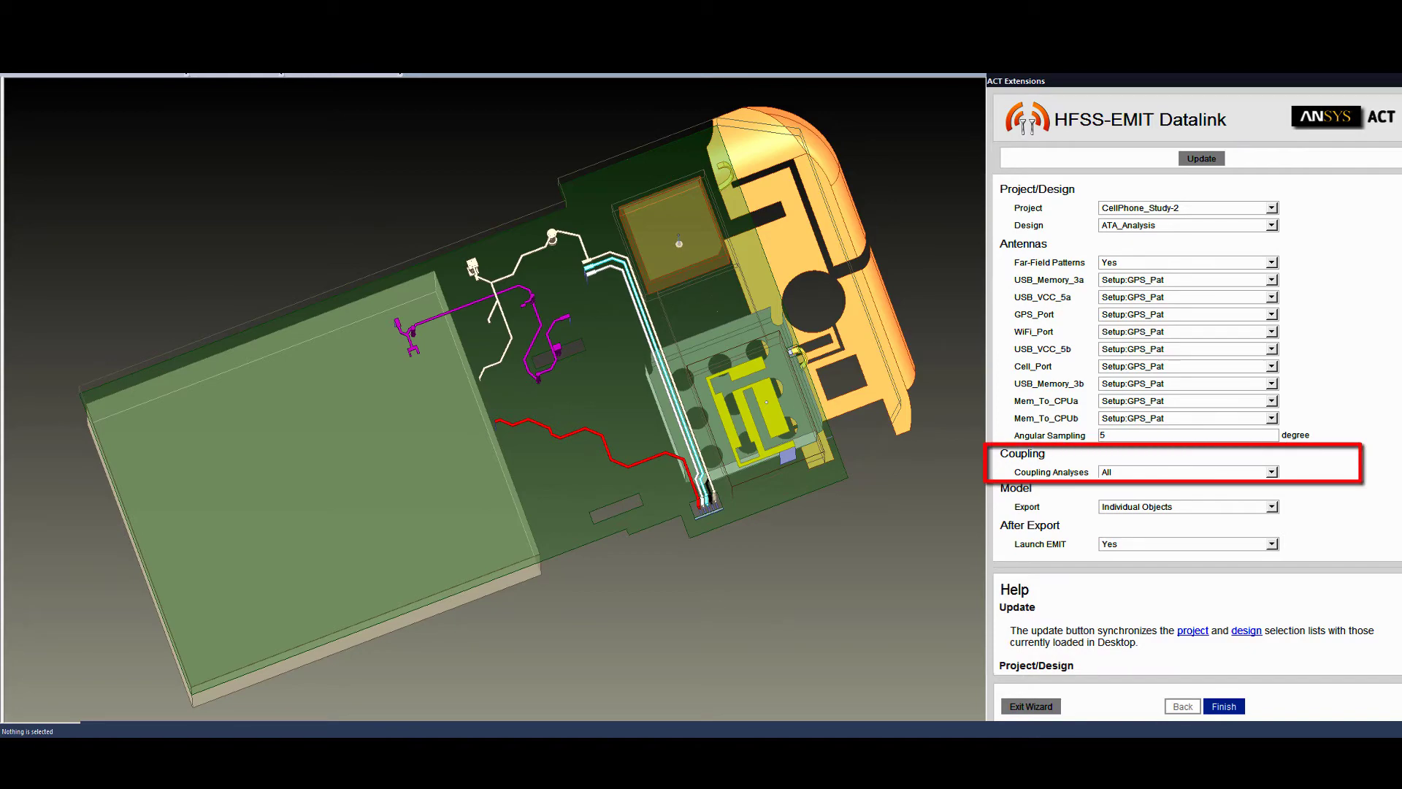
# - Finish the datalink export and launch EMIT with the imported cellphone project
pyautogui.click(1224, 705)
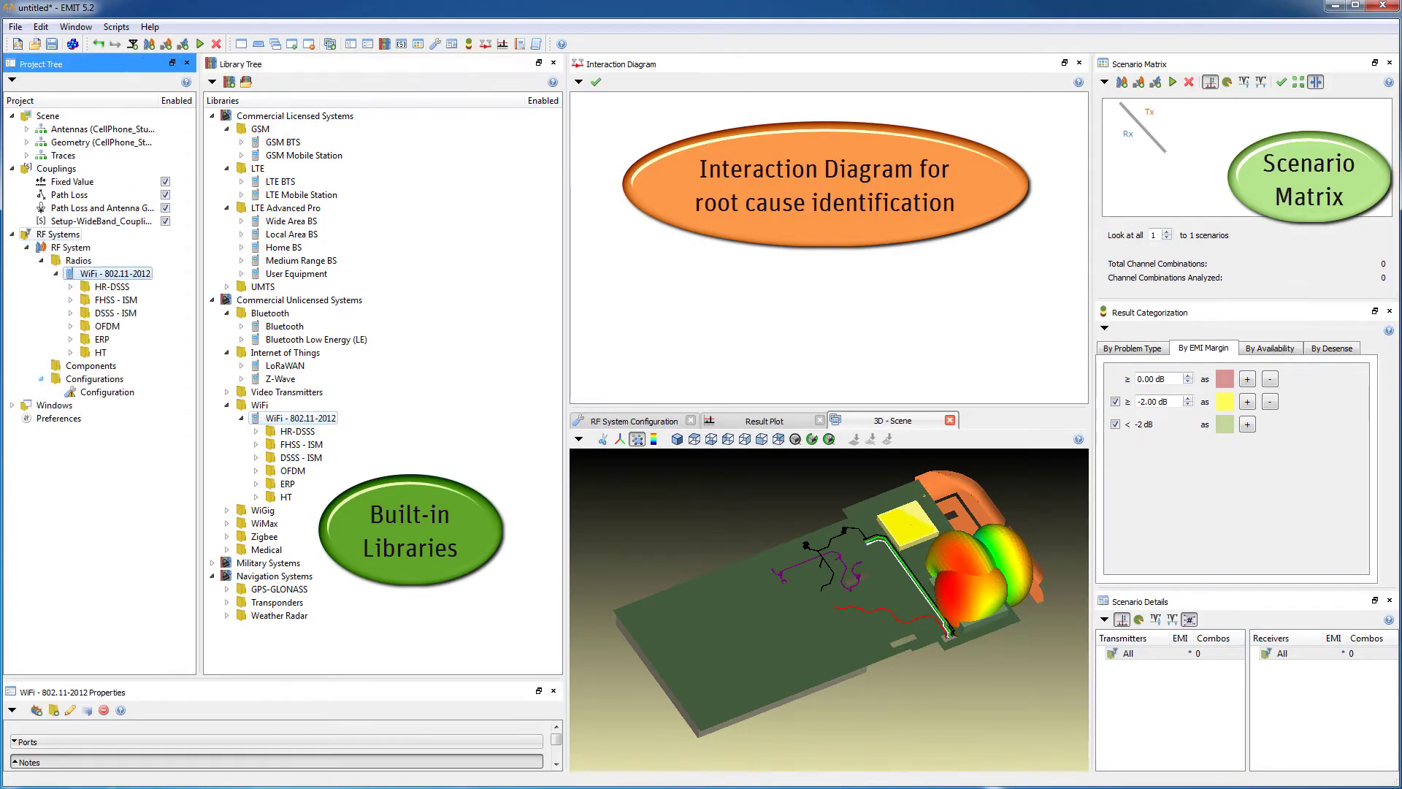
pyautogui.click(105, 391)
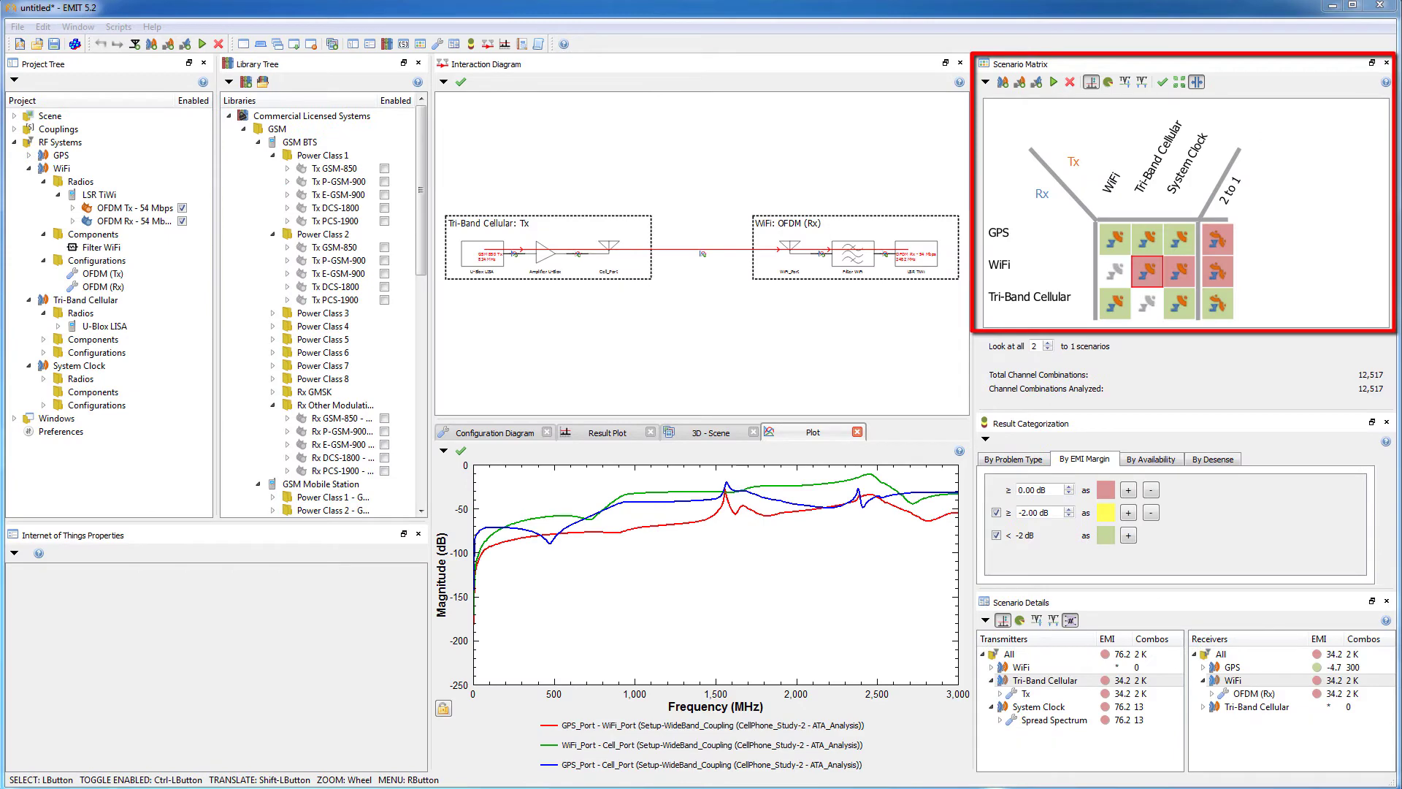
# - Step through Scenario Matrix cells: System Clock and Tri-Band Cellular into WiFi Rx, and two-to-one into GPS
pyautogui.click(1180, 270)
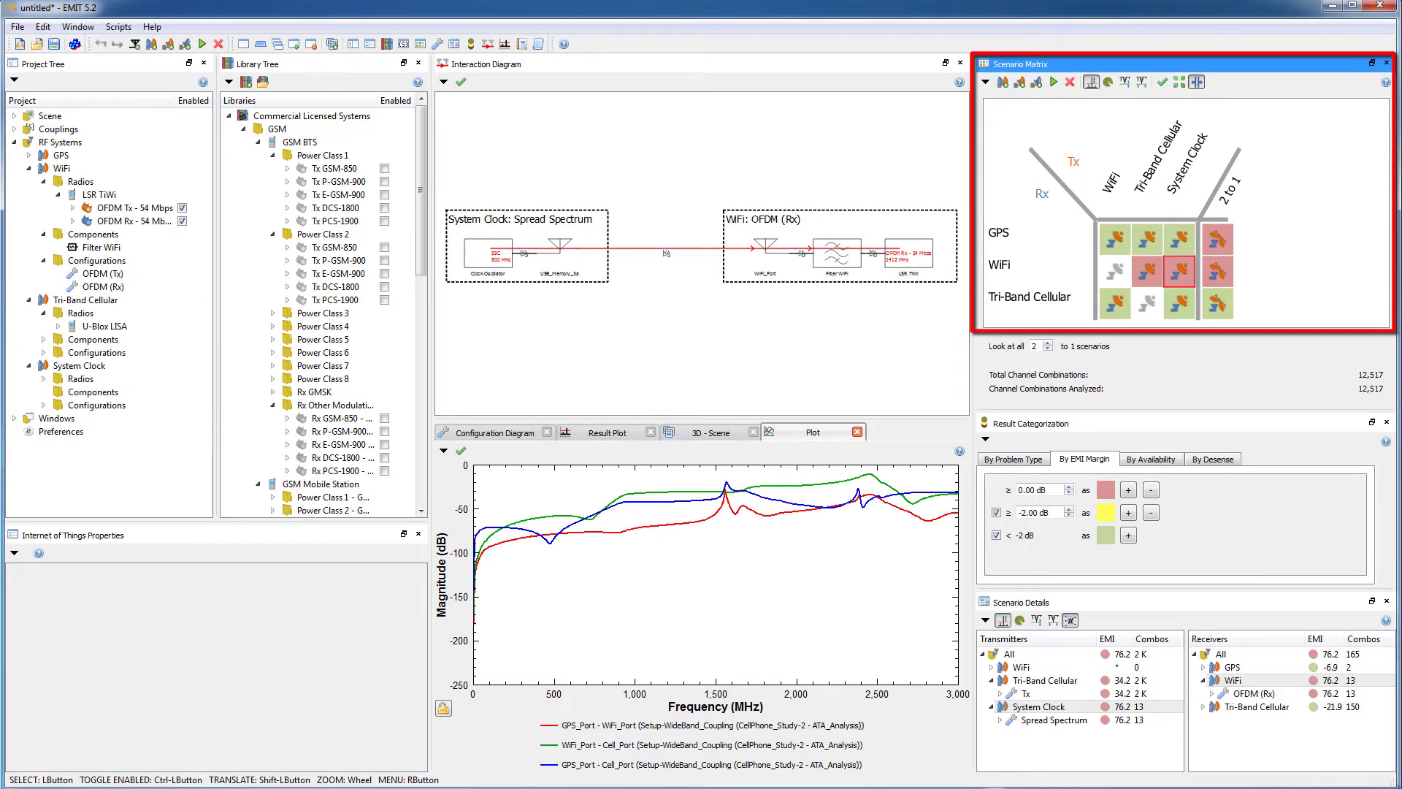
pyautogui.click(1215, 247)
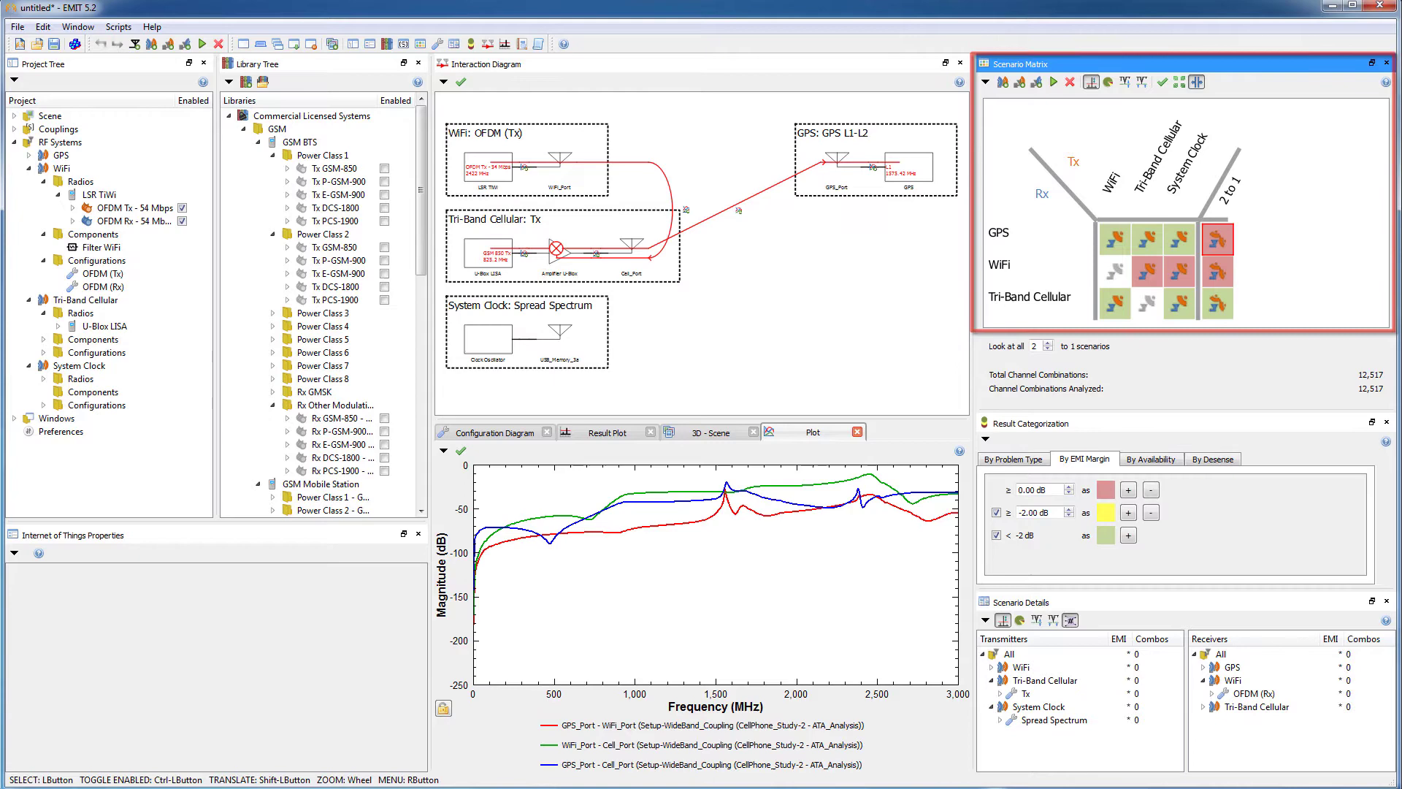
pyautogui.click(1145, 271)
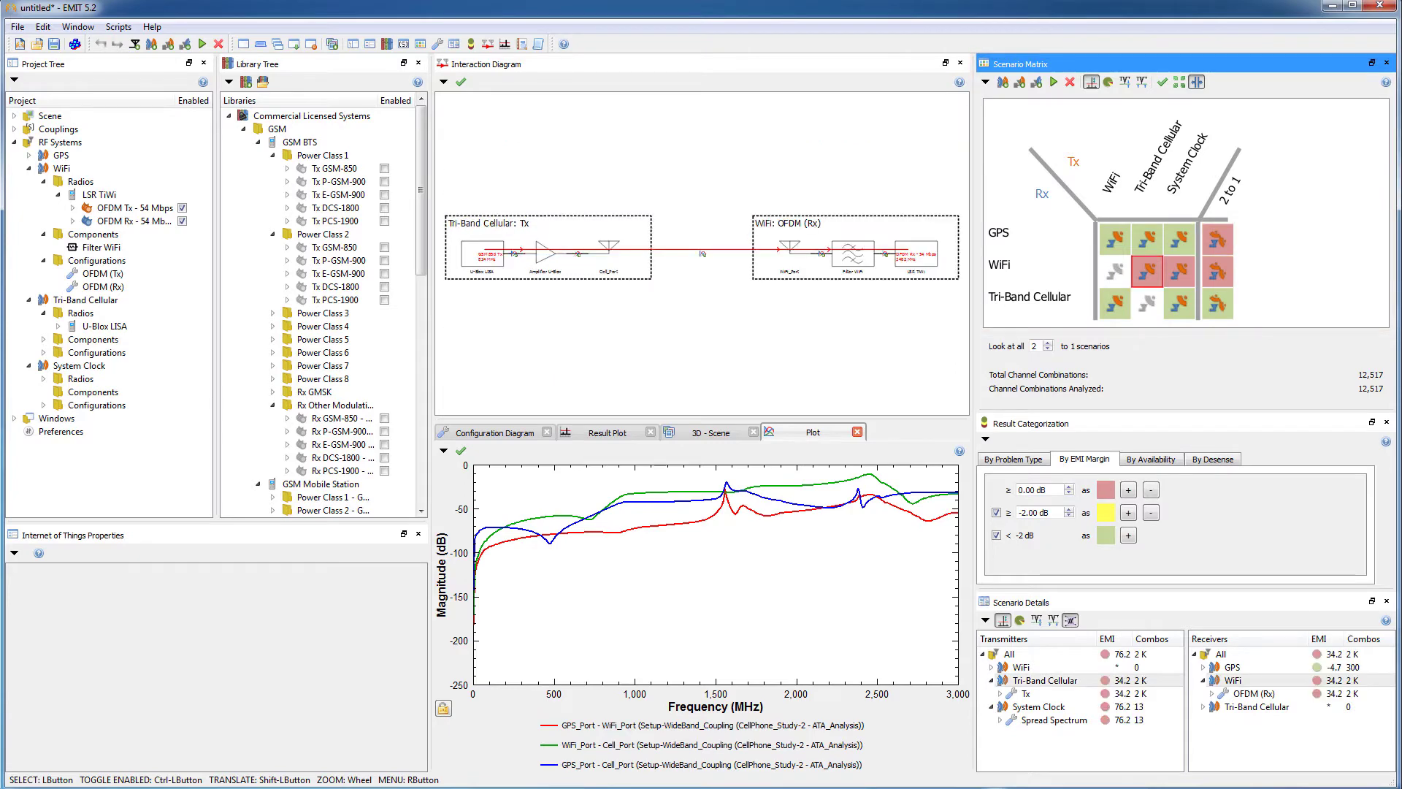
pyautogui.click(1177, 271)
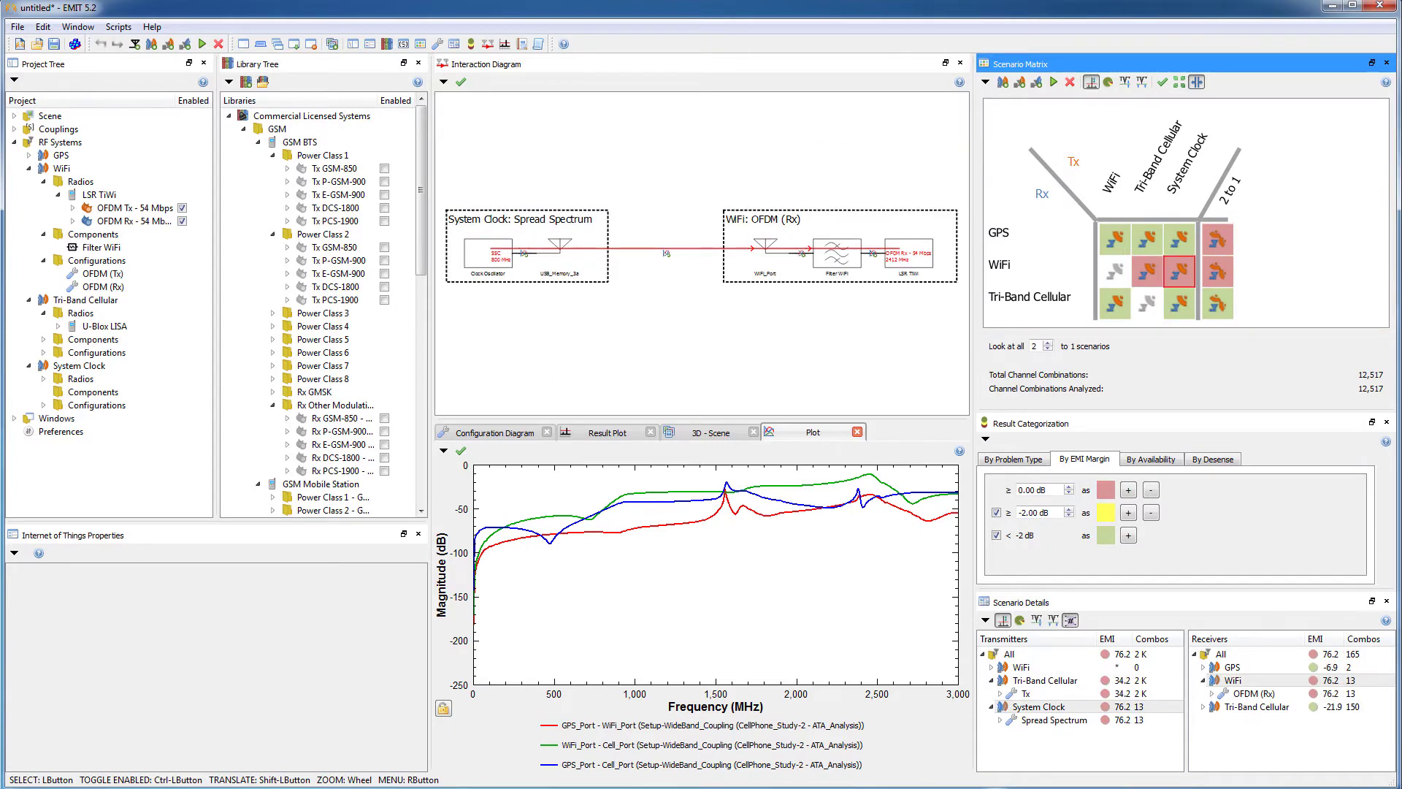
pyautogui.click(1215, 238)
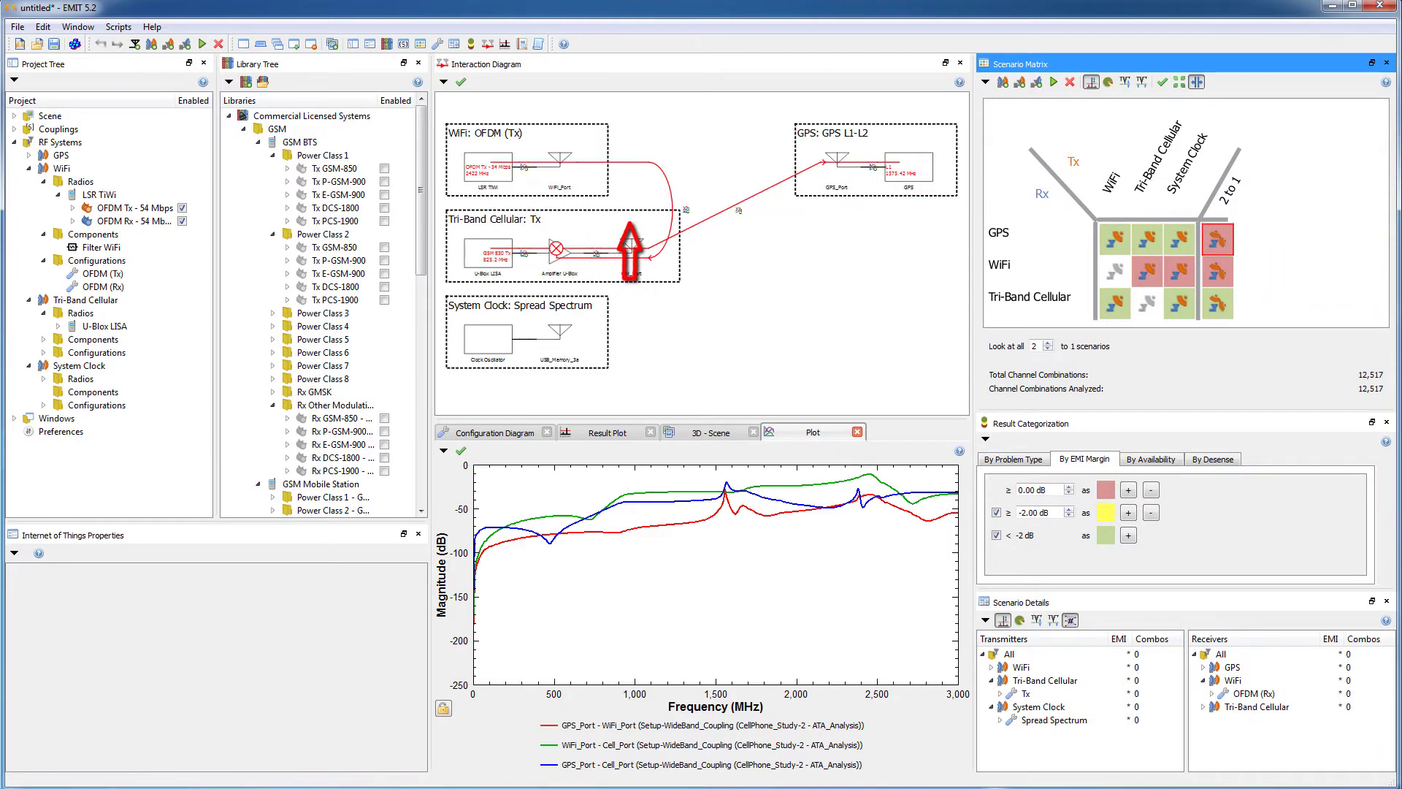
pyautogui.click(1178, 271)
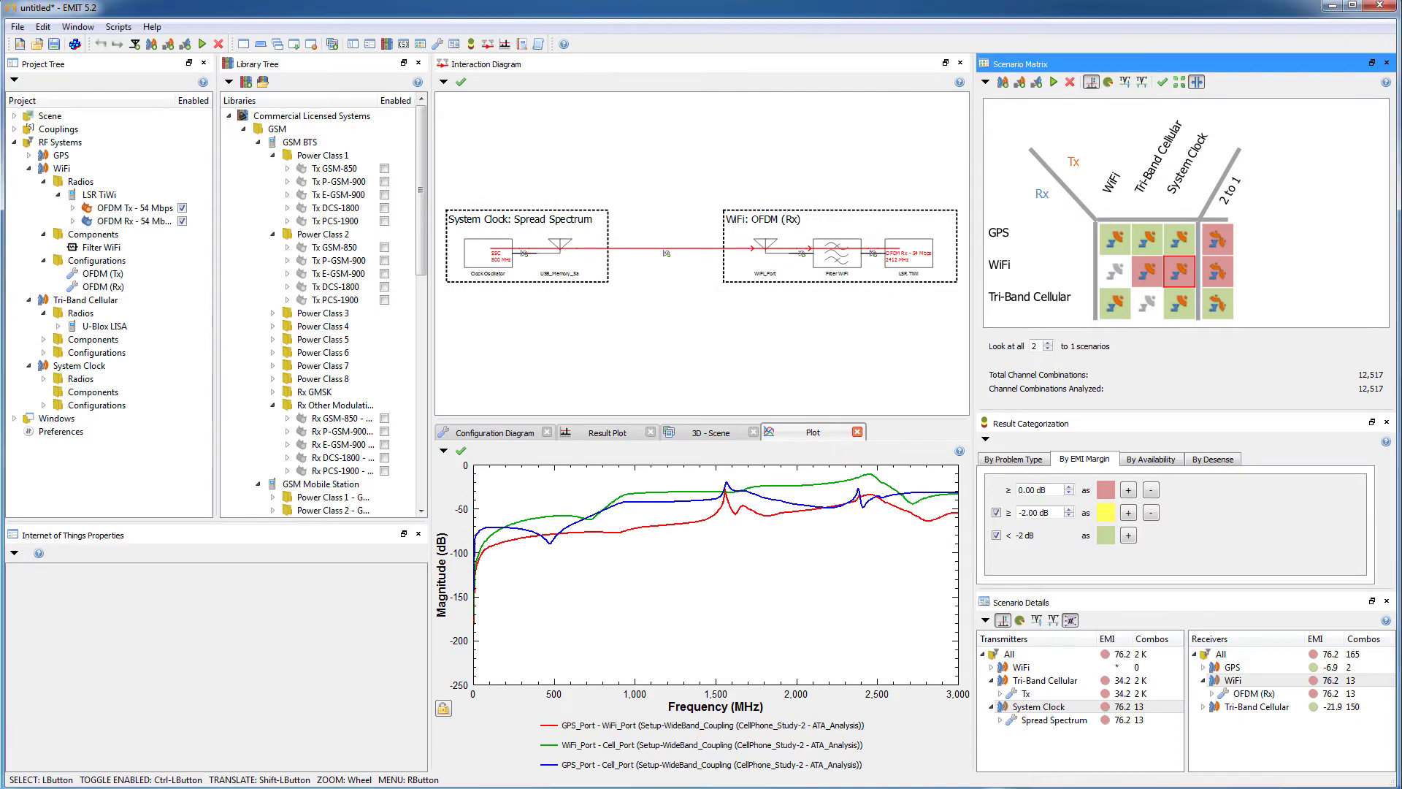
pyautogui.click(1213, 245)
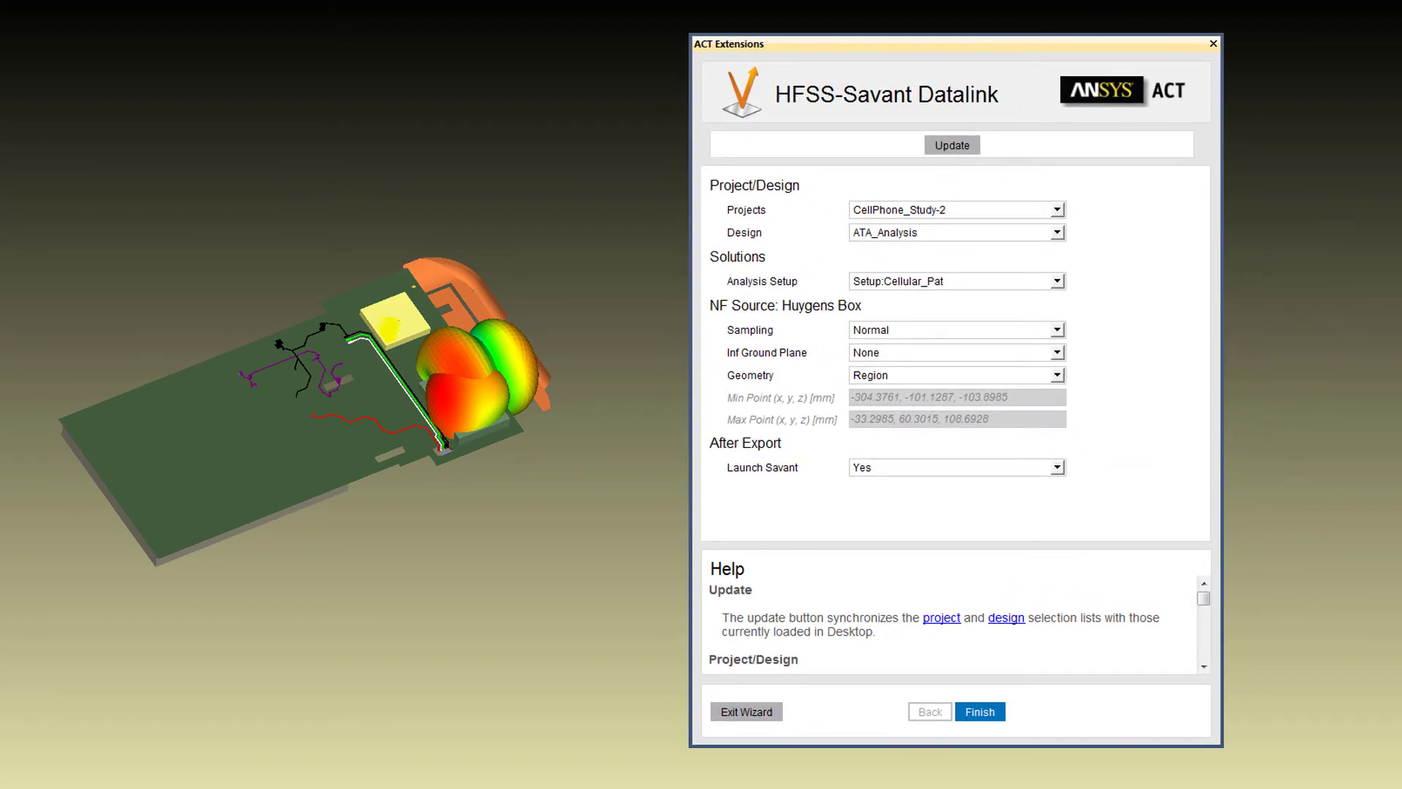
# - Finish the HFSS-Savant Datalink export of the Cellular_Pat Huygens box source and launch Savant
pyautogui.click(978, 712)
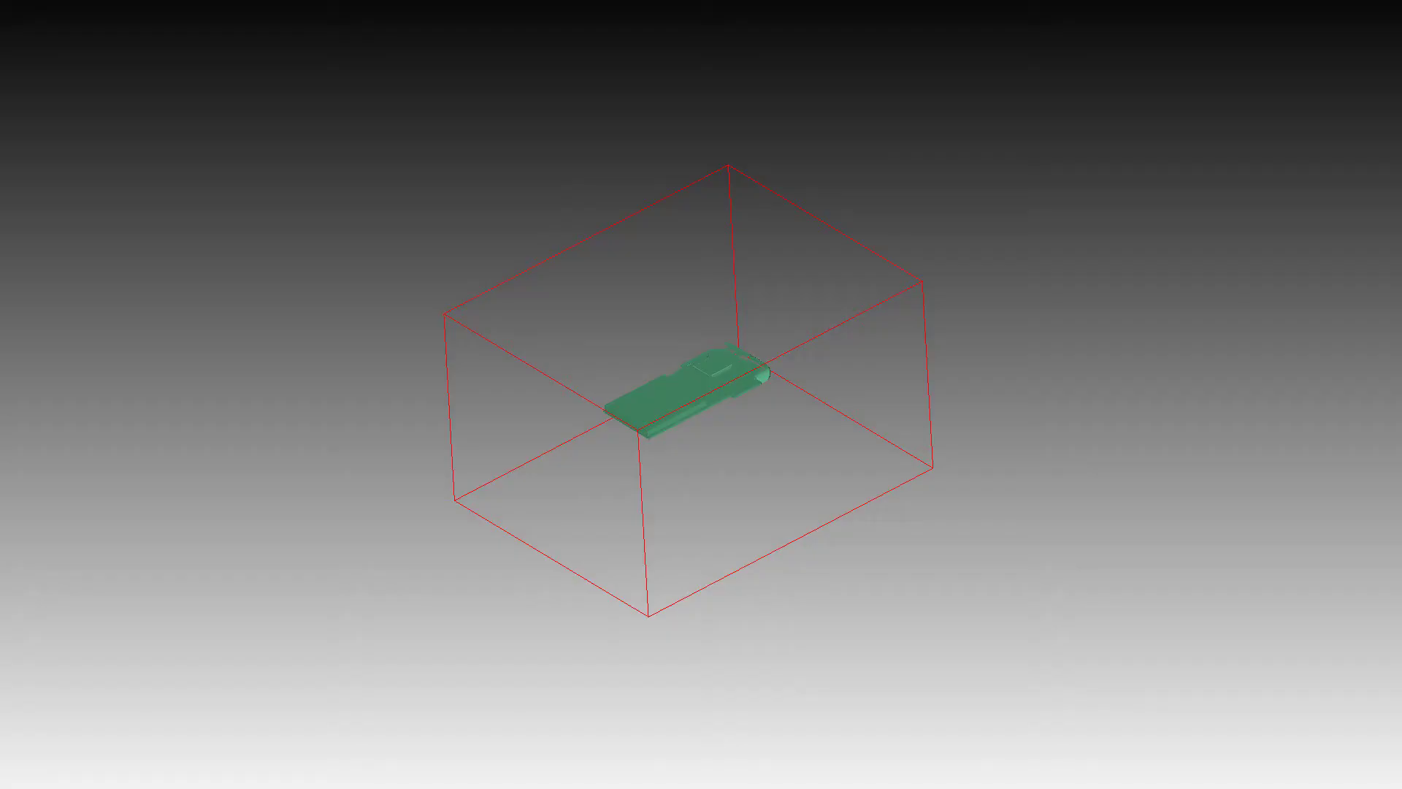